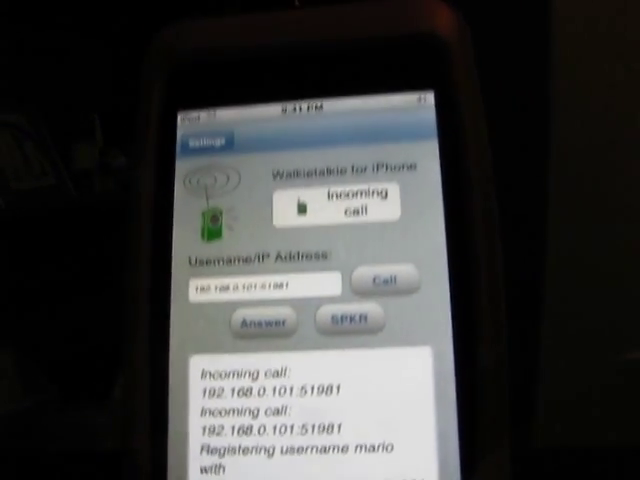
Answer the incoming call from 192.168.0.101 on the iPod Touch.
click(384, 280)
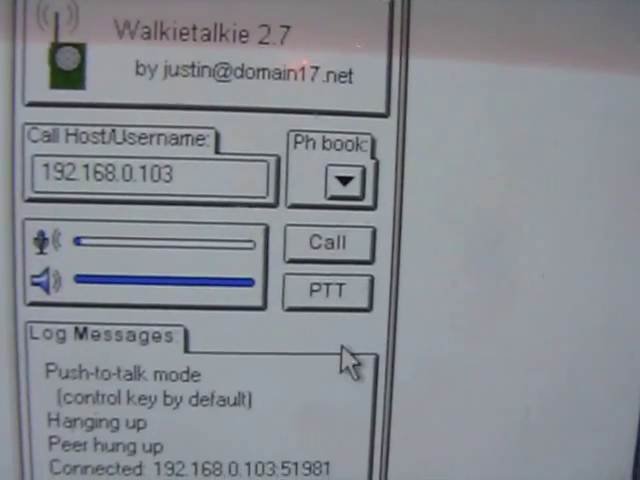
Switch the PC client from PTT to SPKR speakerphone mode.
click(328, 292)
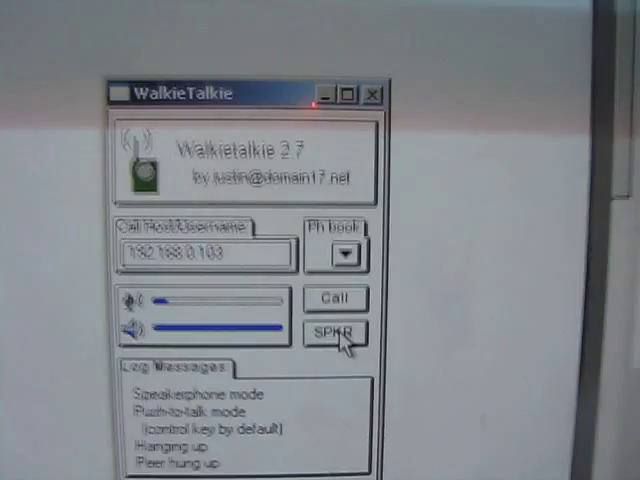